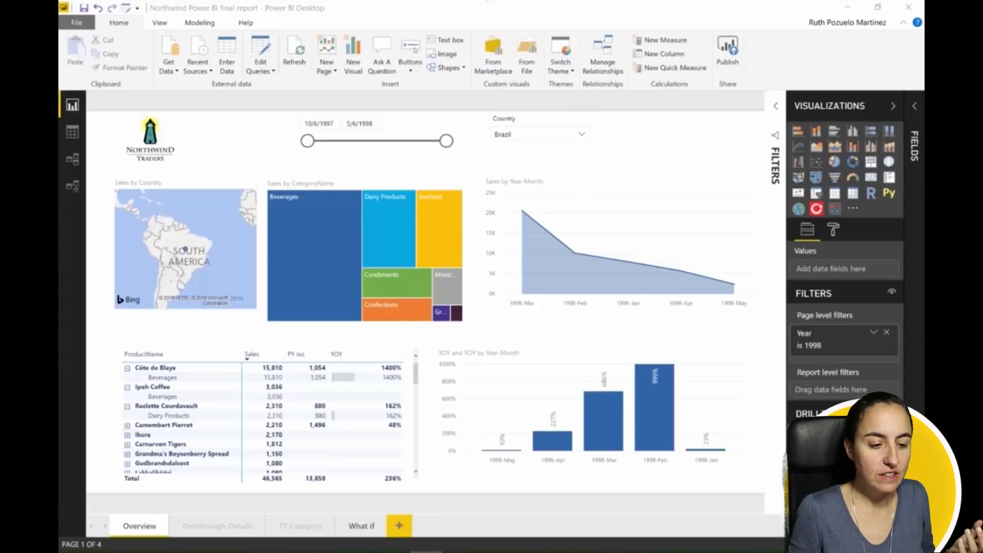
# - Show the Data colors section of the Format pane for the Sales by CategoryName treemap
pyautogui.click(363, 251)
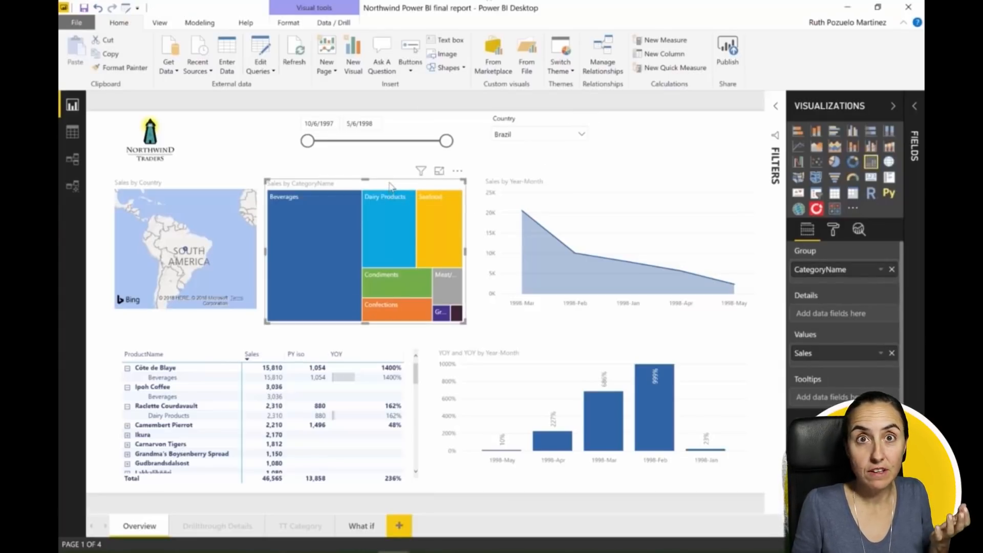
pyautogui.moveTo(413, 286)
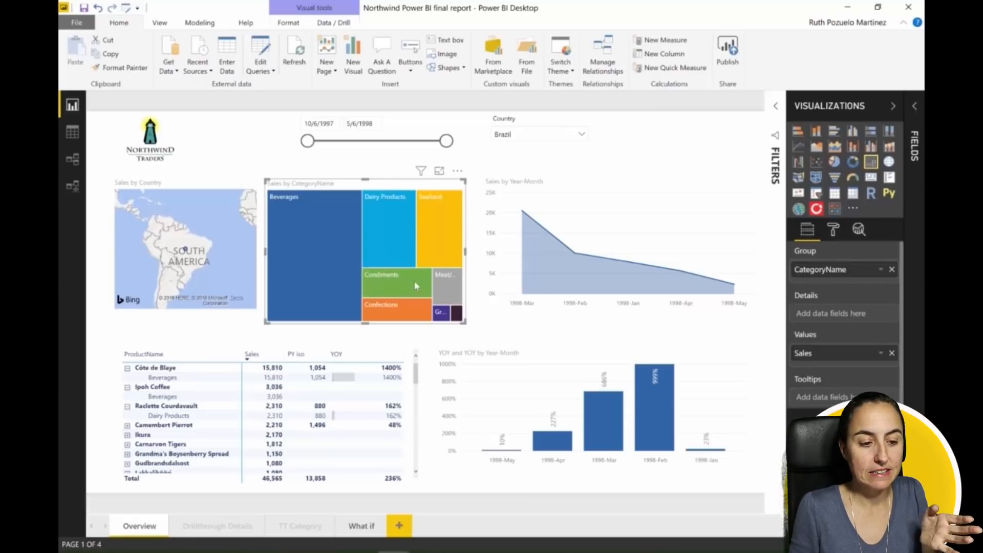
pyautogui.click(834, 228)
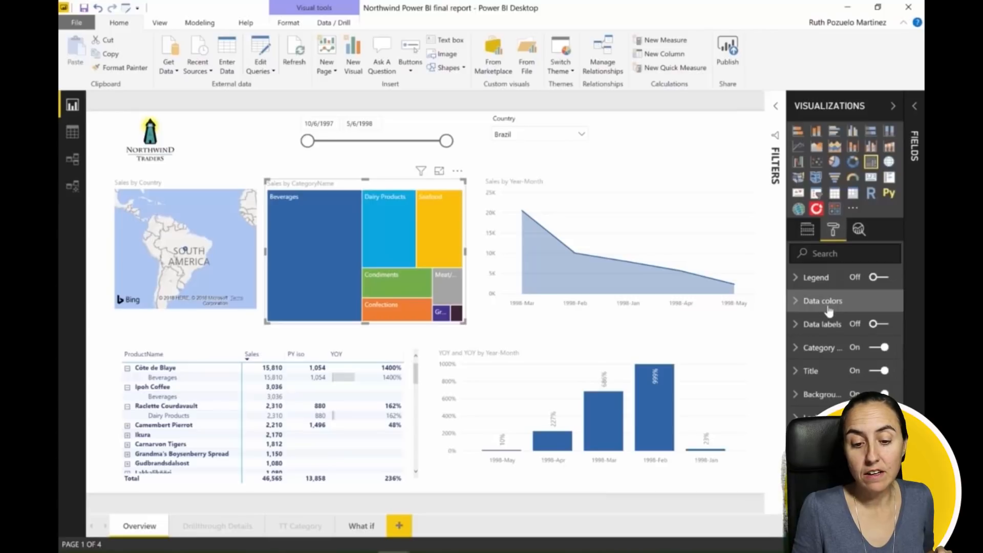
pyautogui.click(823, 300)
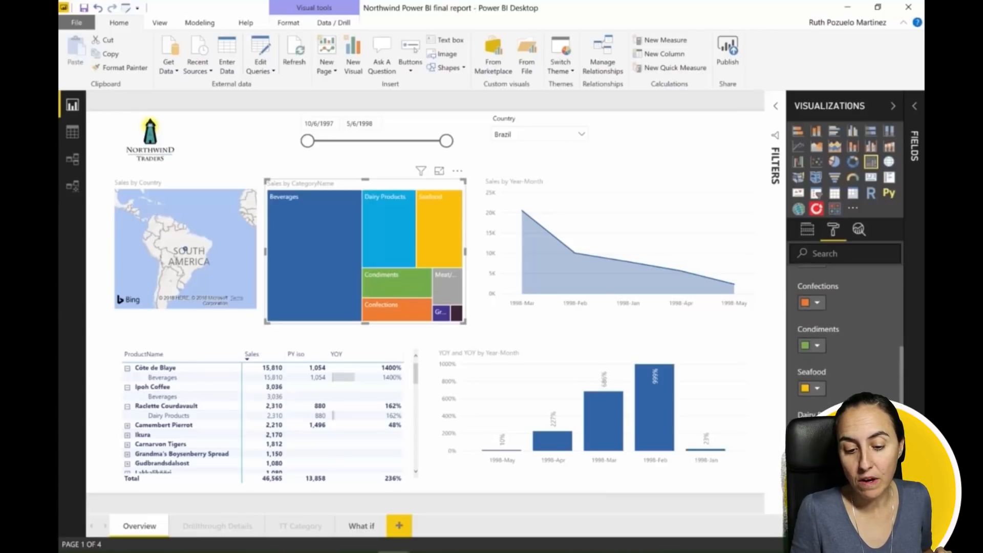
pyautogui.scroll(-3)
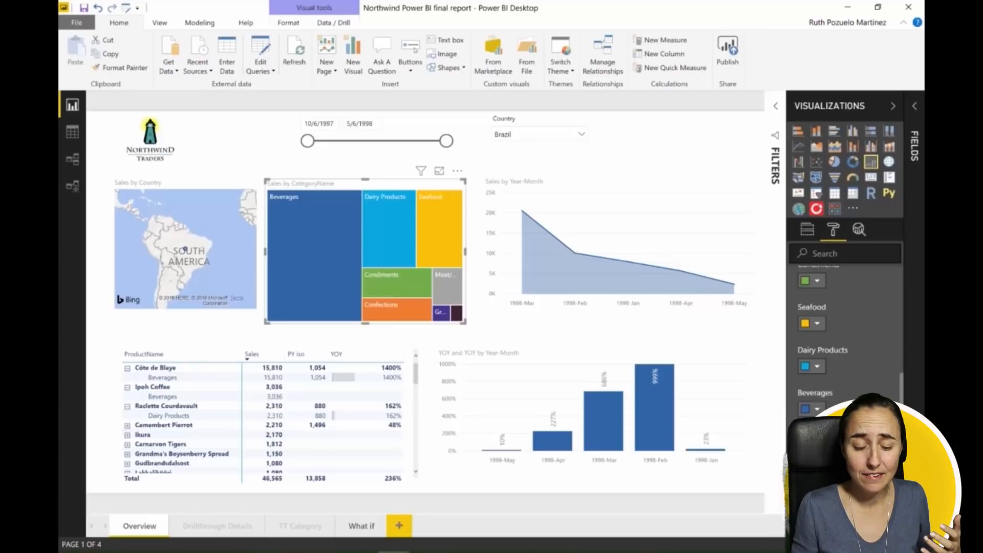
pyautogui.moveTo(787, 373)
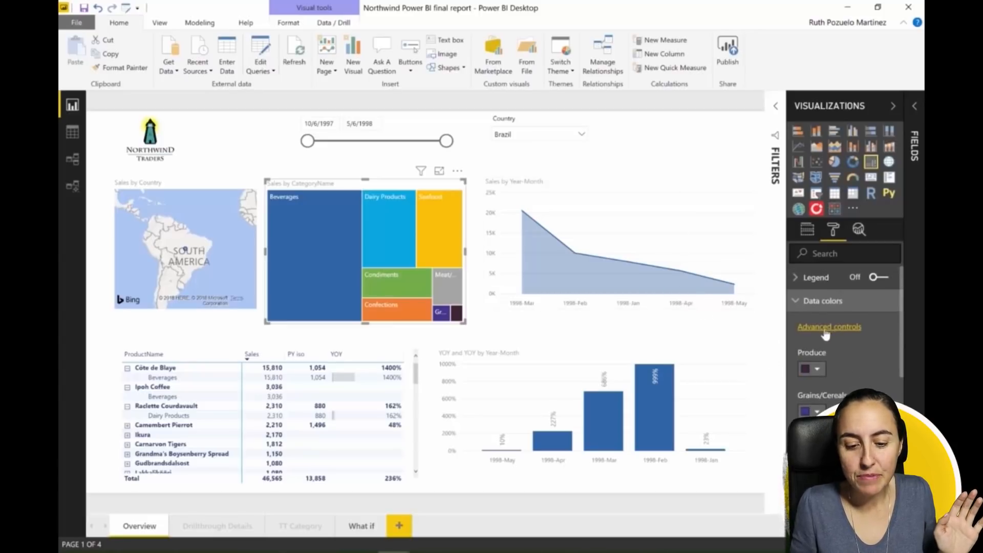
pyautogui.moveTo(833, 340)
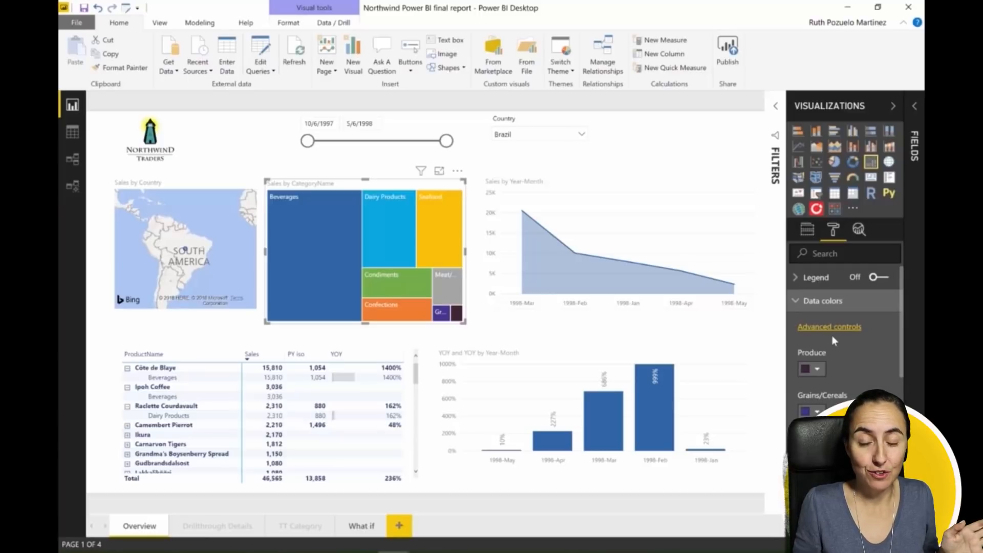
# - In the treemap's advanced colour controls, switch Format by from colour scale to Rules
pyautogui.click(828, 325)
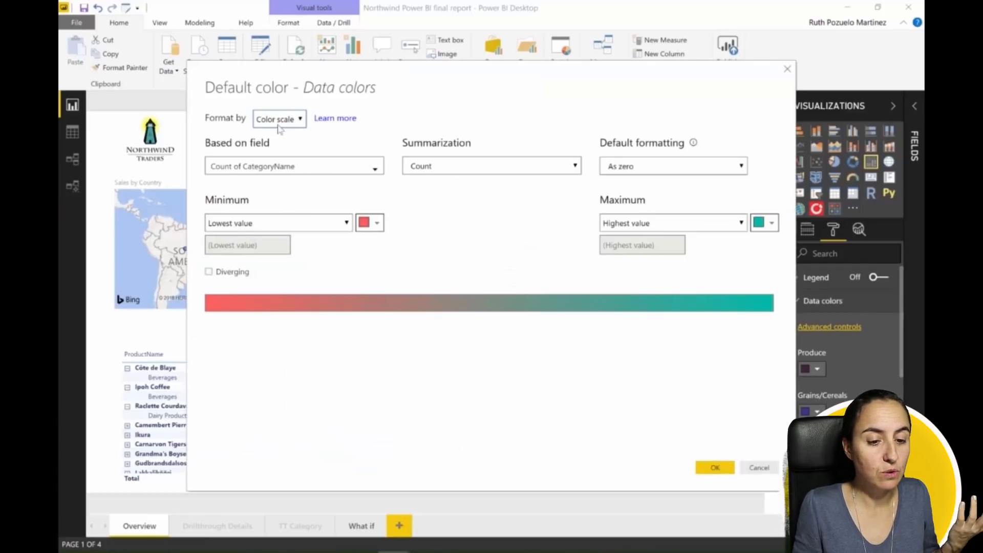
pyautogui.moveTo(292, 119)
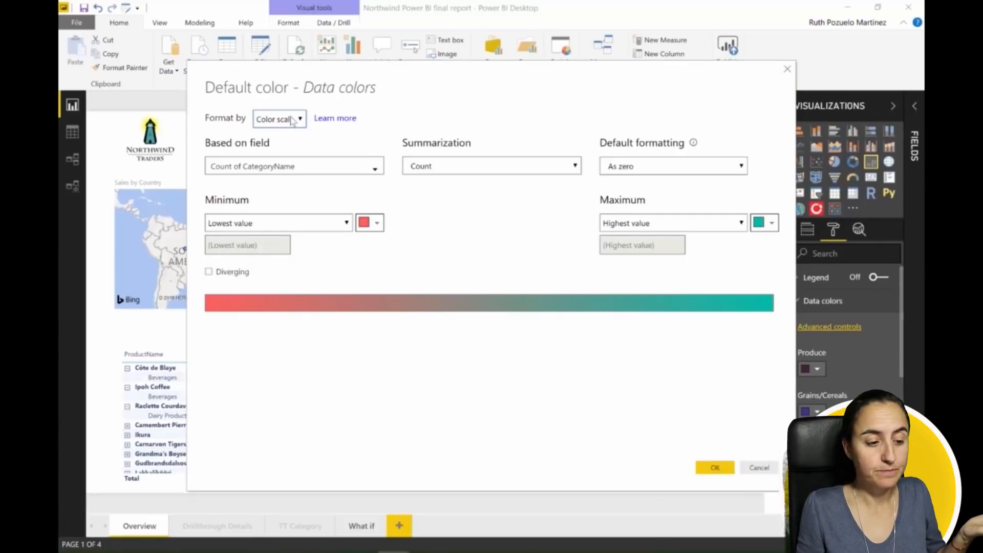
pyautogui.moveTo(284, 149)
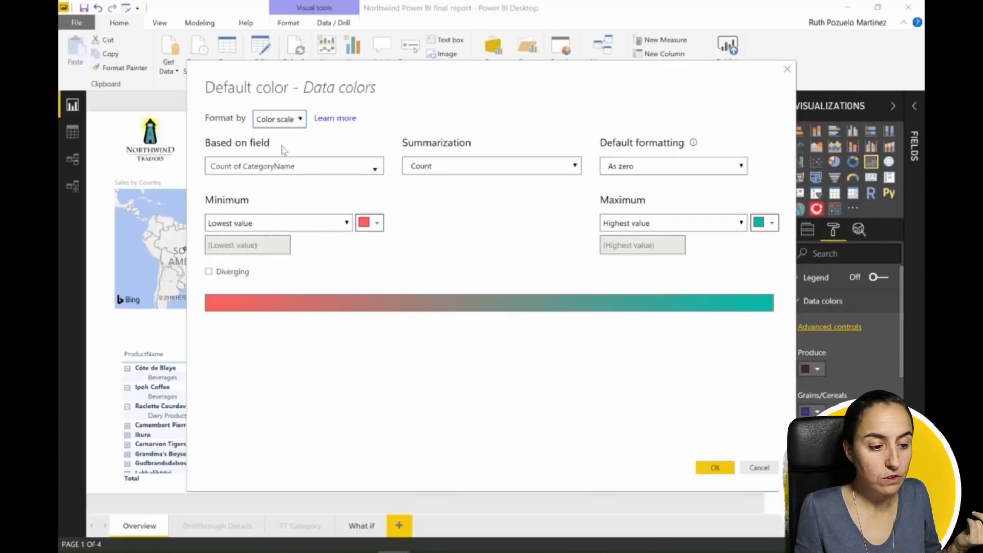
pyautogui.click(278, 117)
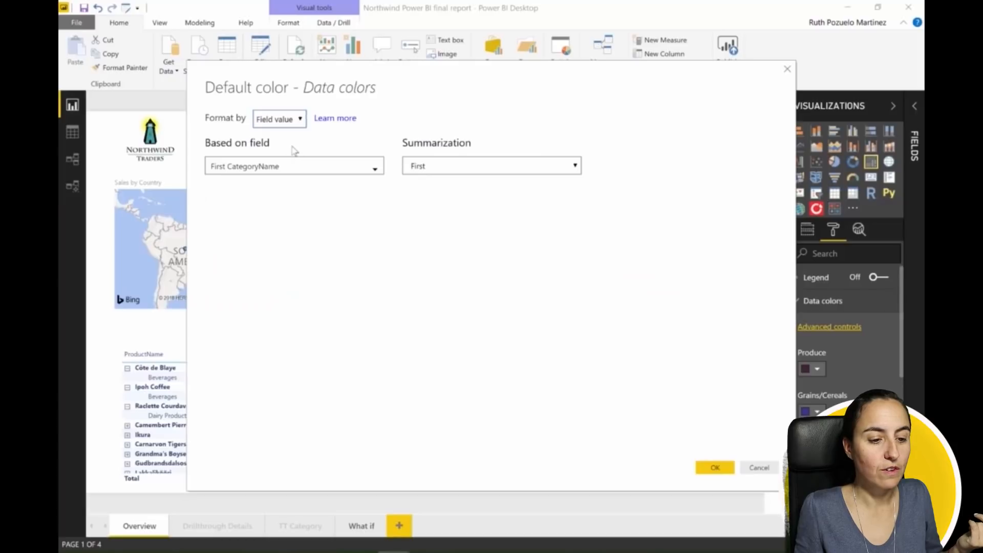
pyautogui.moveTo(290, 133)
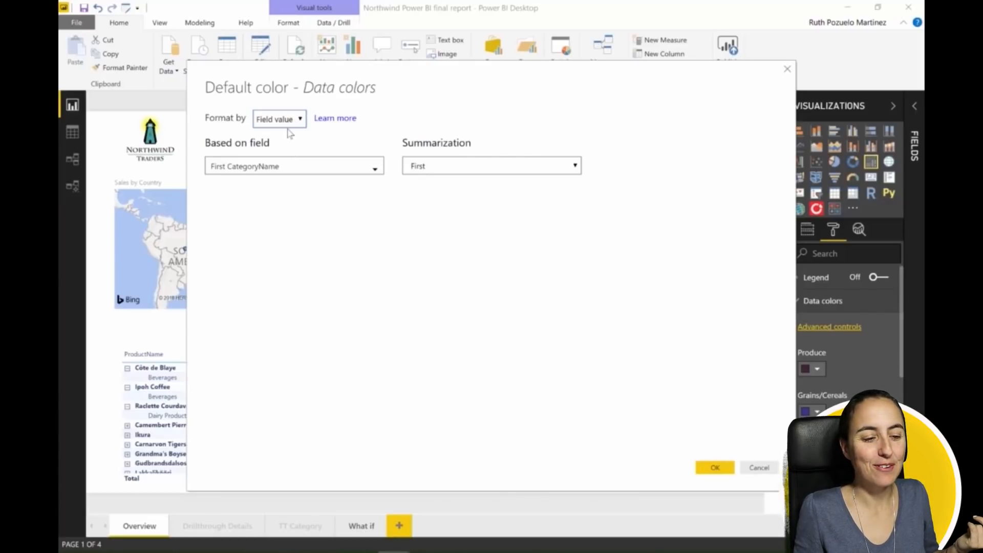
pyautogui.click(278, 117)
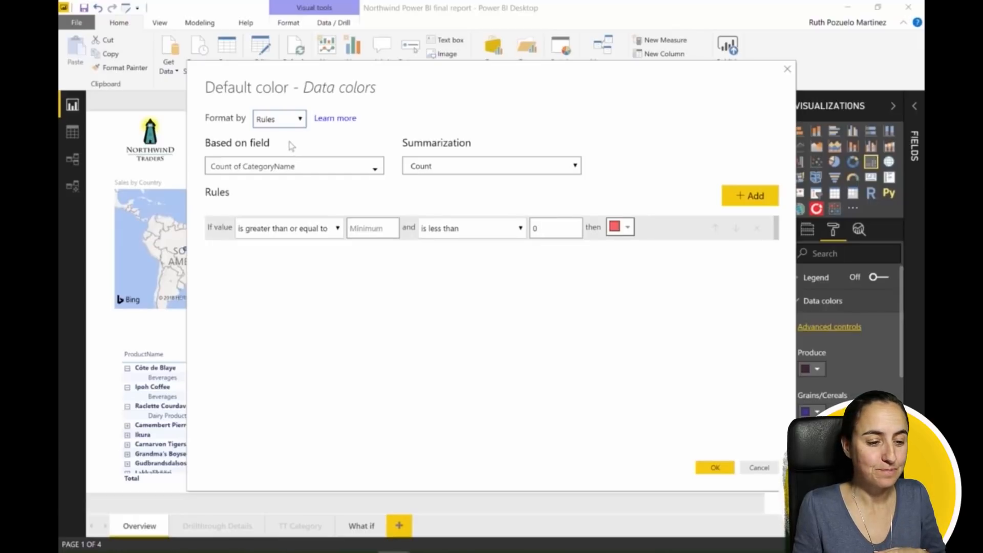
pyautogui.moveTo(313, 97)
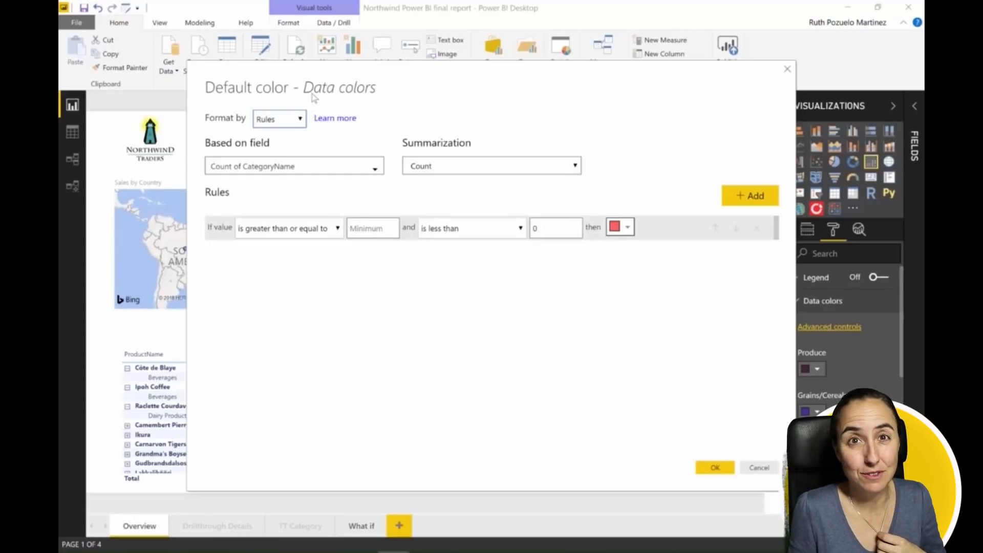
pyautogui.moveTo(414, 203)
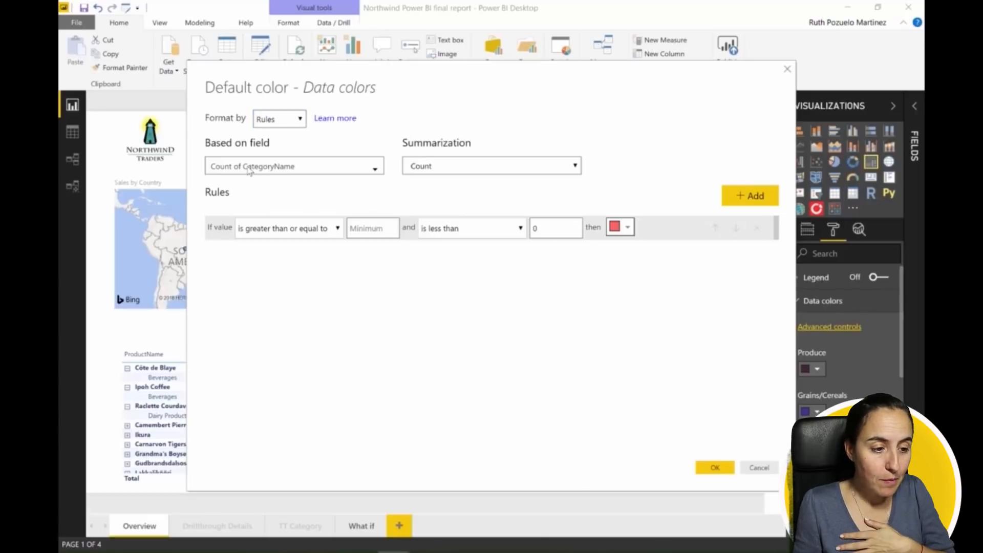
# - Base the rules on Sales: below 1000 red, and a second rule from 1000 upward green
pyautogui.click(293, 166)
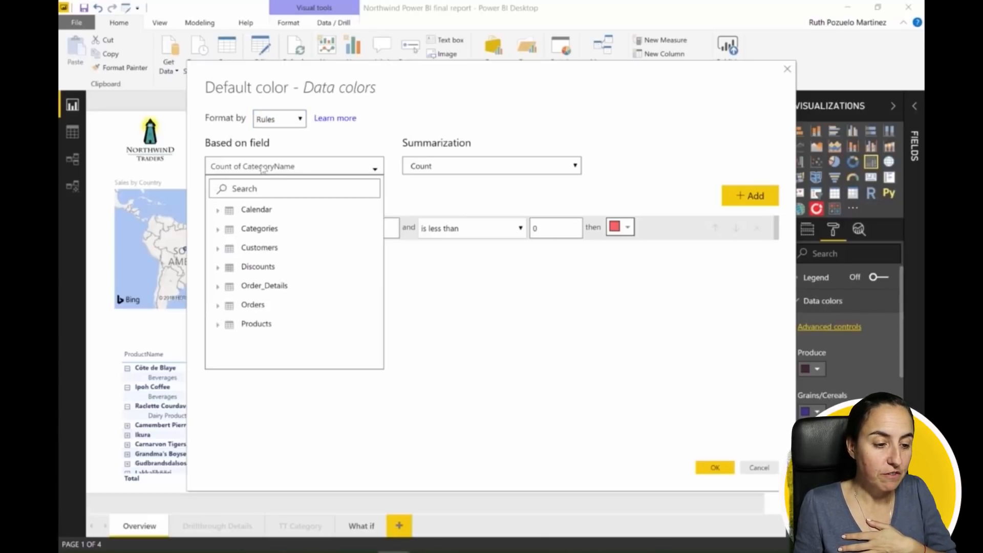
pyautogui.moveTo(258, 266)
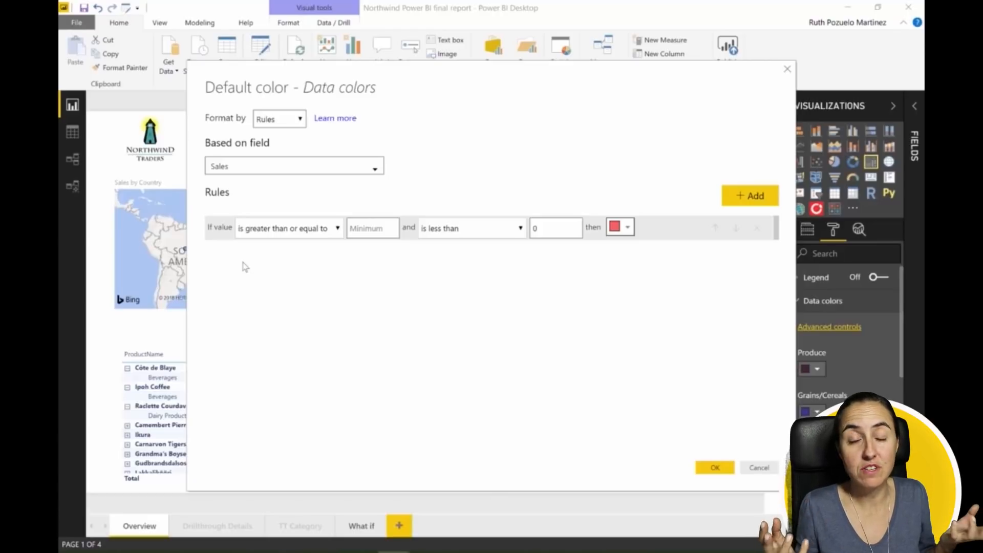
pyautogui.moveTo(313, 401)
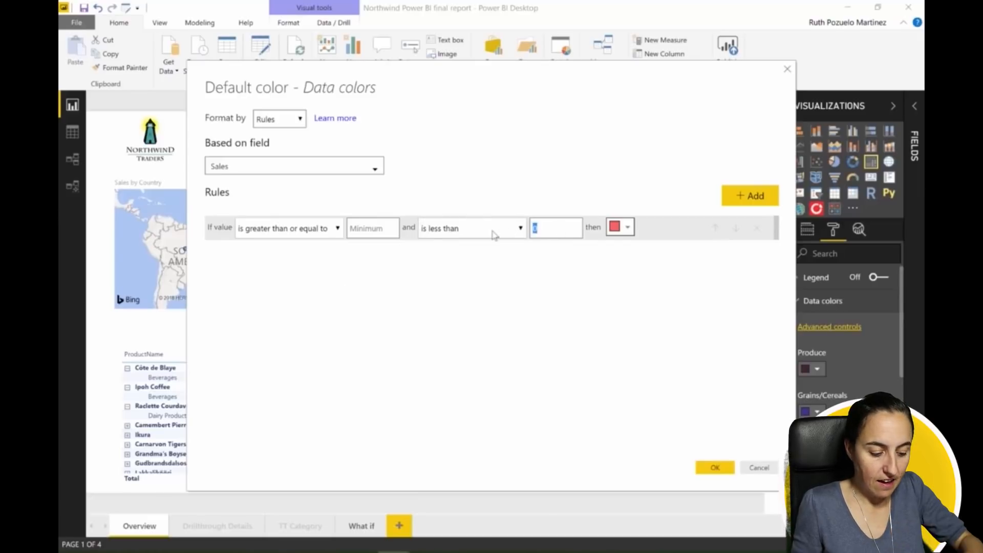
pyautogui.write('1000')
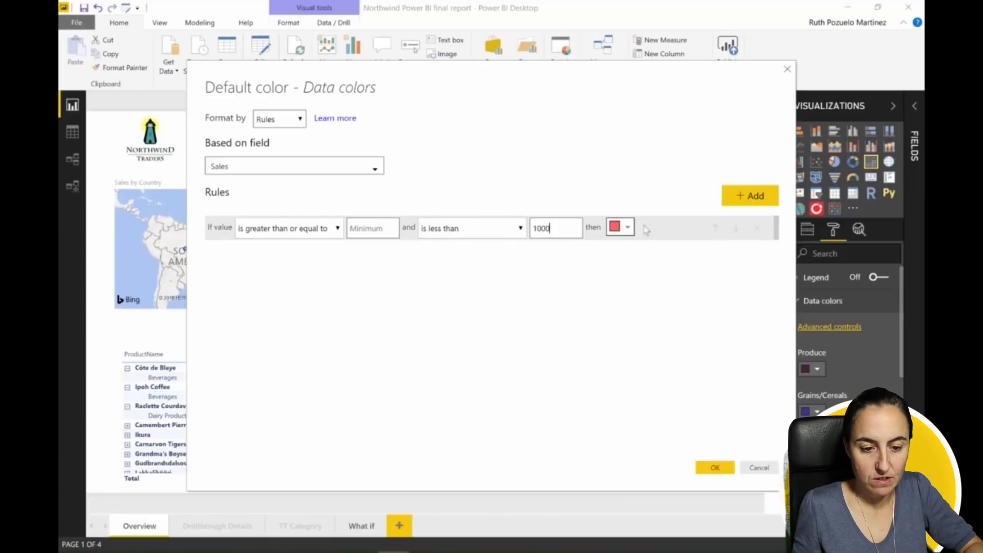
pyautogui.click(749, 196)
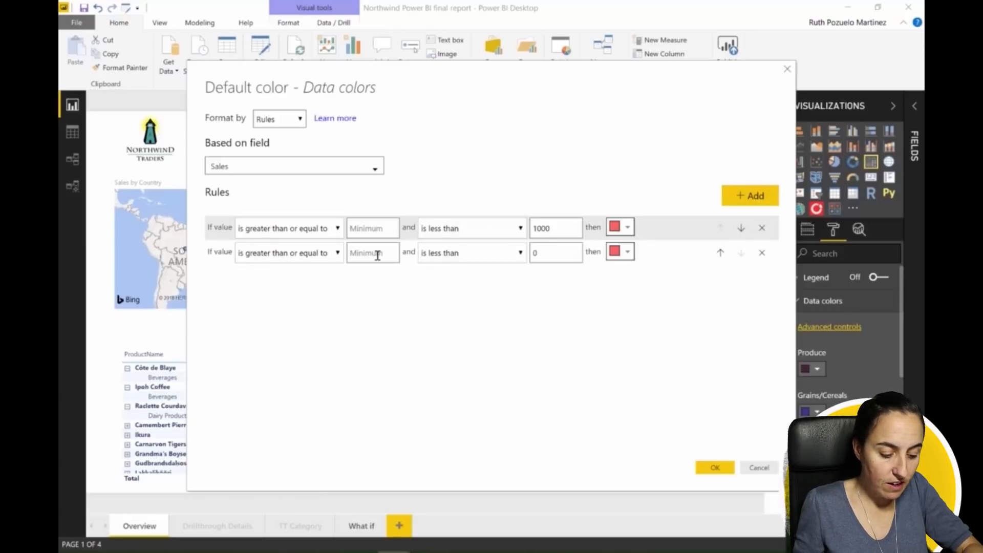
pyautogui.write('1000')
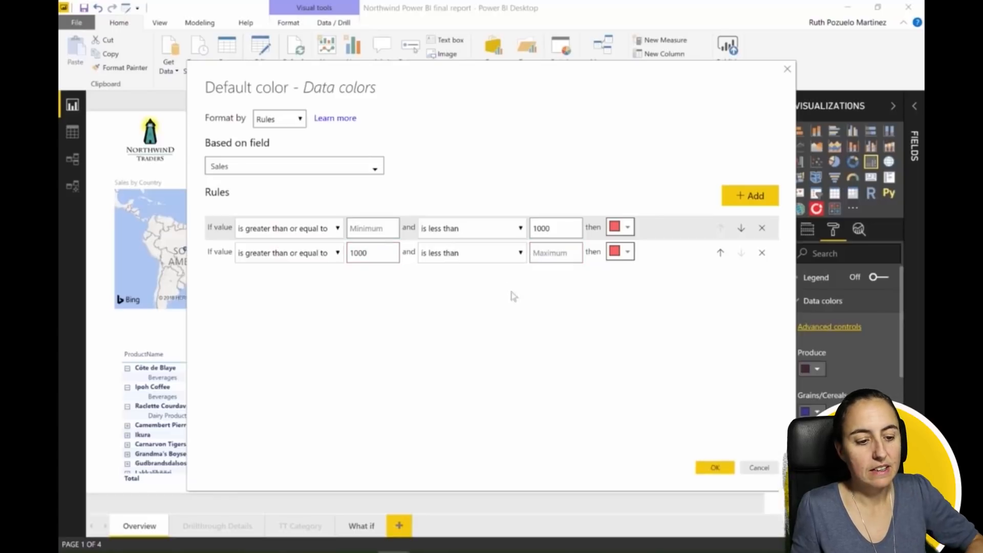
pyautogui.click(620, 252)
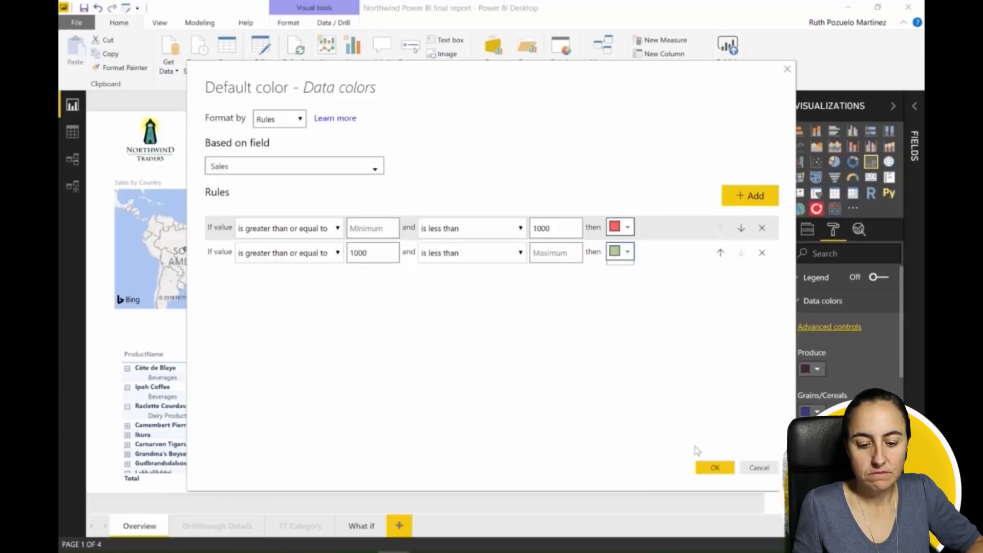
# - Confirm the rules so categories at 1000 or more turn green and smaller ones red
pyautogui.click(714, 467)
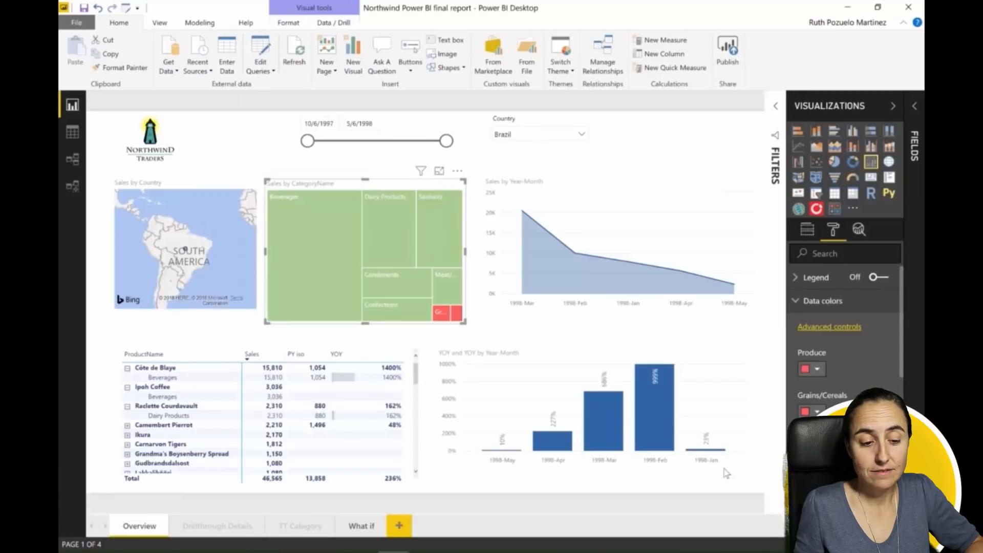
pyautogui.moveTo(541, 343)
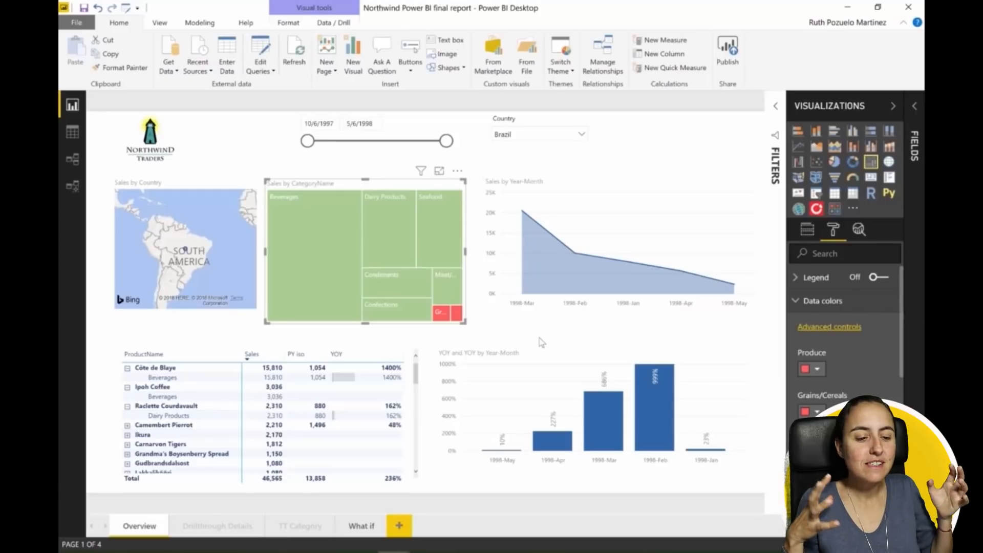
pyautogui.moveTo(334, 273)
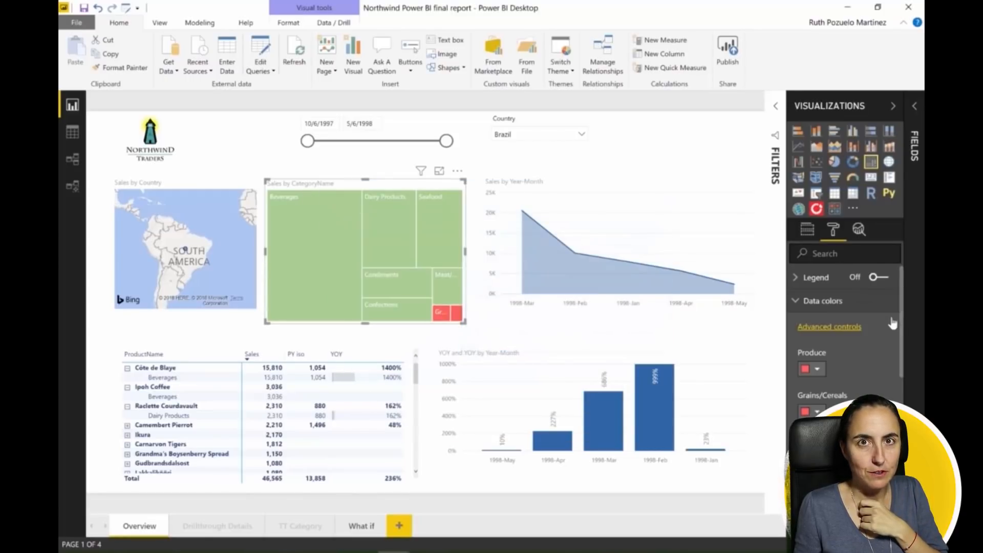
pyautogui.scroll(-3)
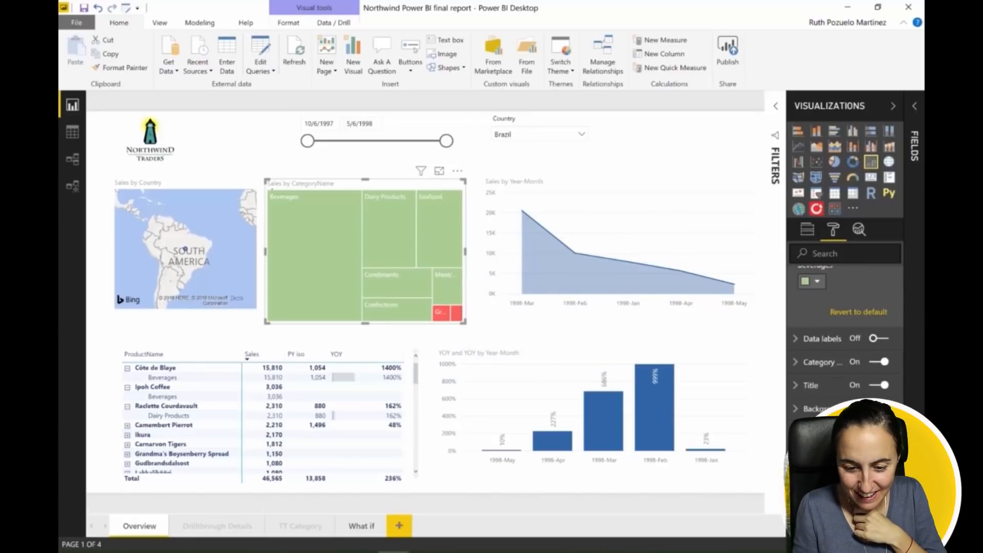
pyautogui.moveTo(307, 212)
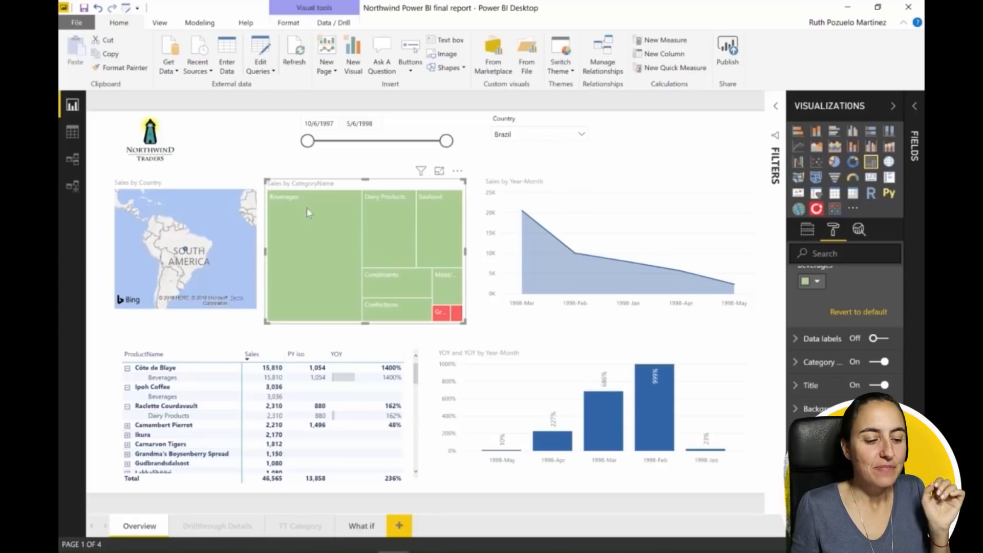
pyautogui.moveTo(386, 233)
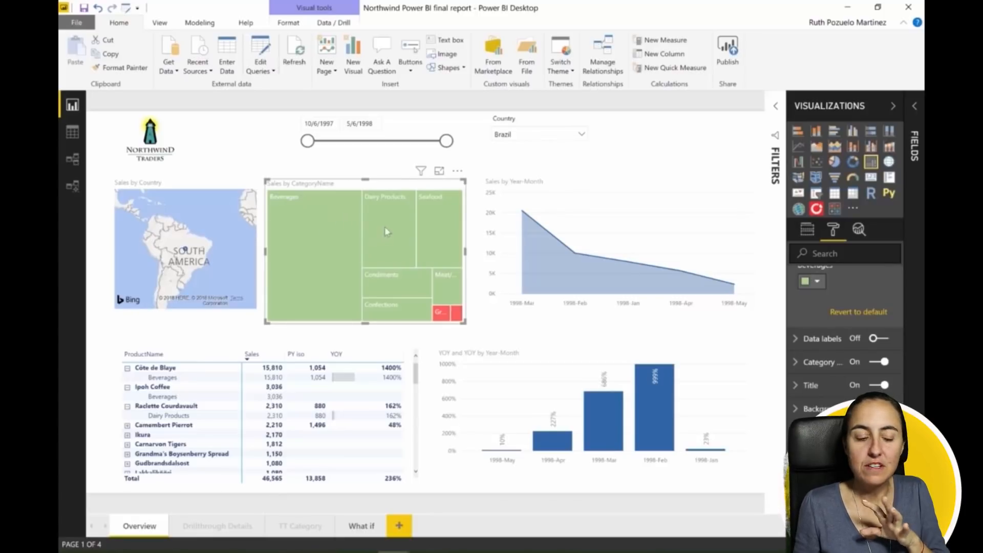
pyautogui.moveTo(339, 224)
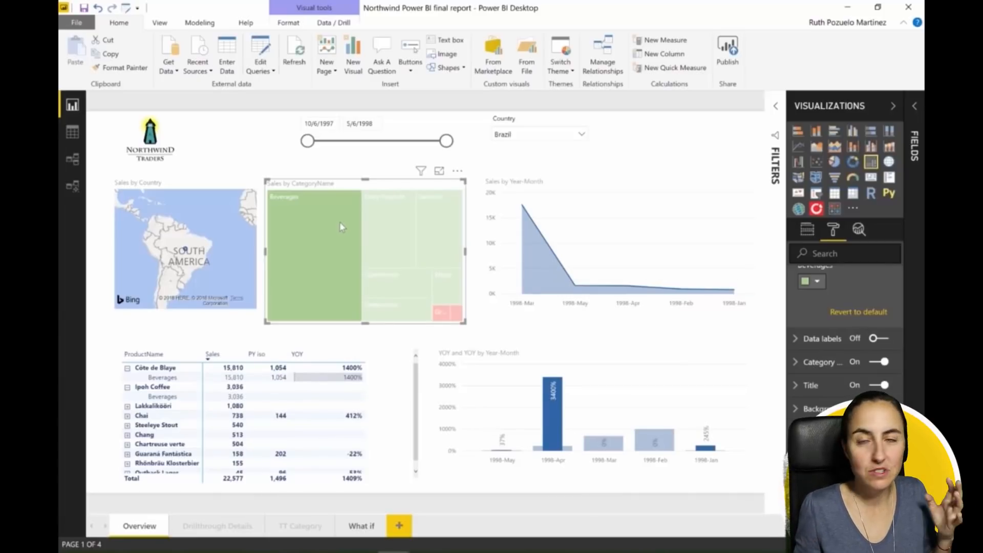
pyautogui.moveTo(337, 218)
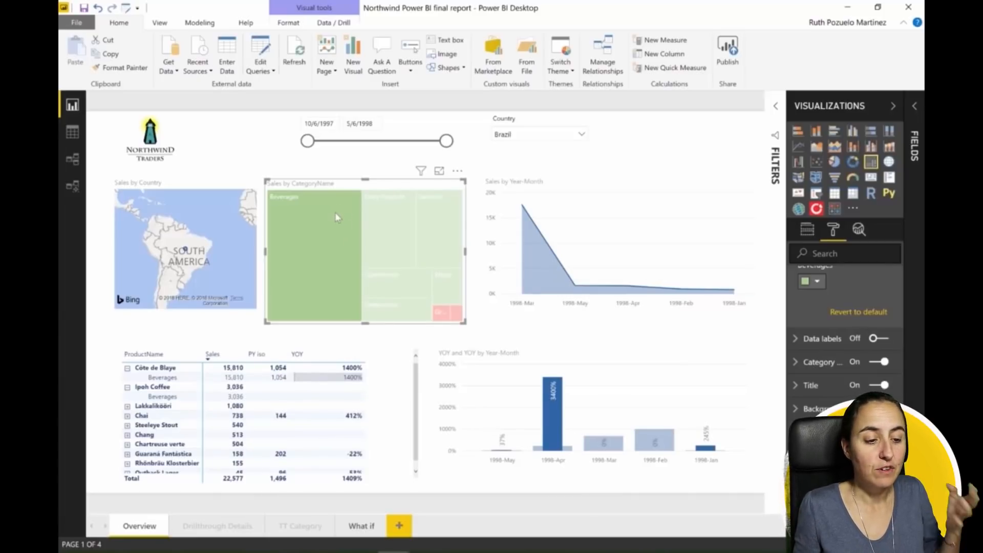
pyautogui.moveTo(355, 300)
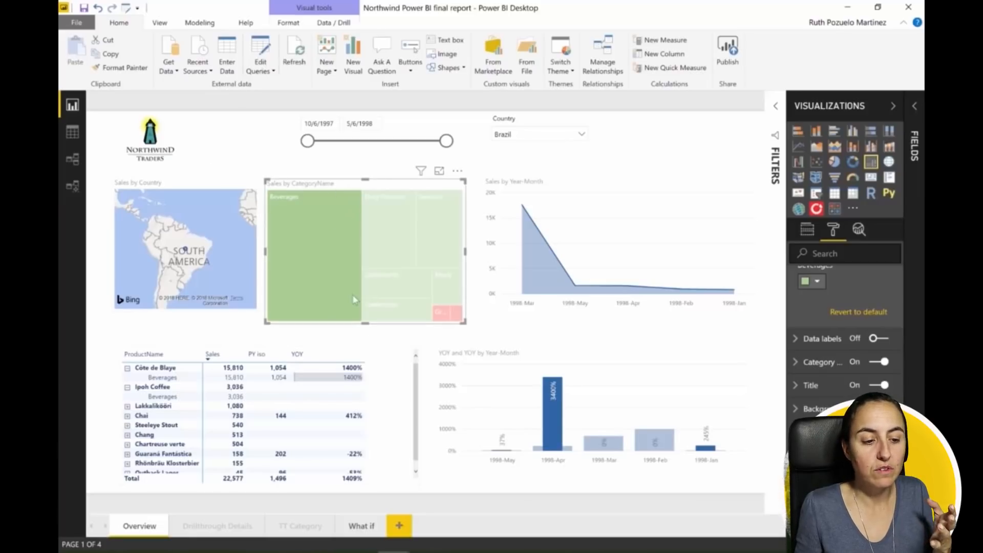
pyautogui.moveTo(355, 290)
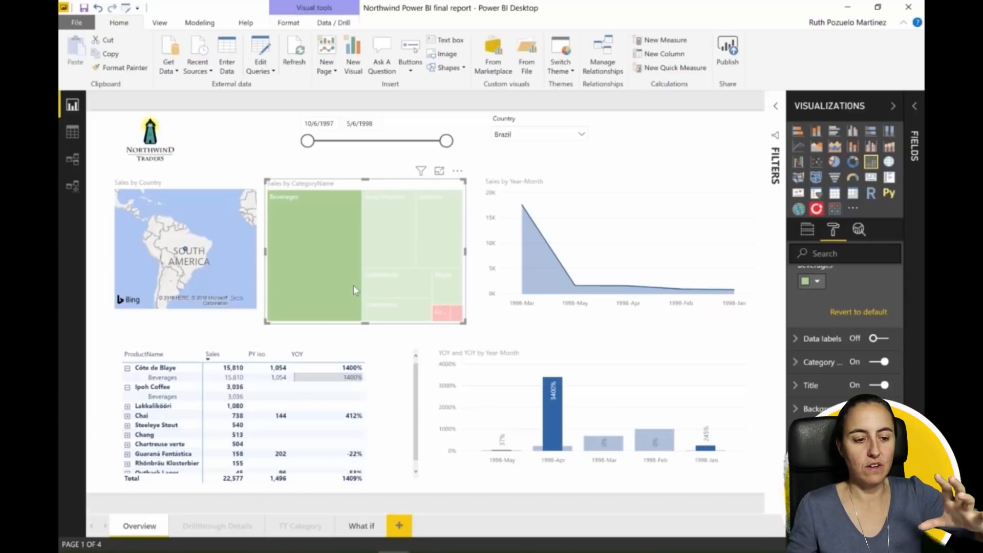
pyautogui.moveTo(325, 241)
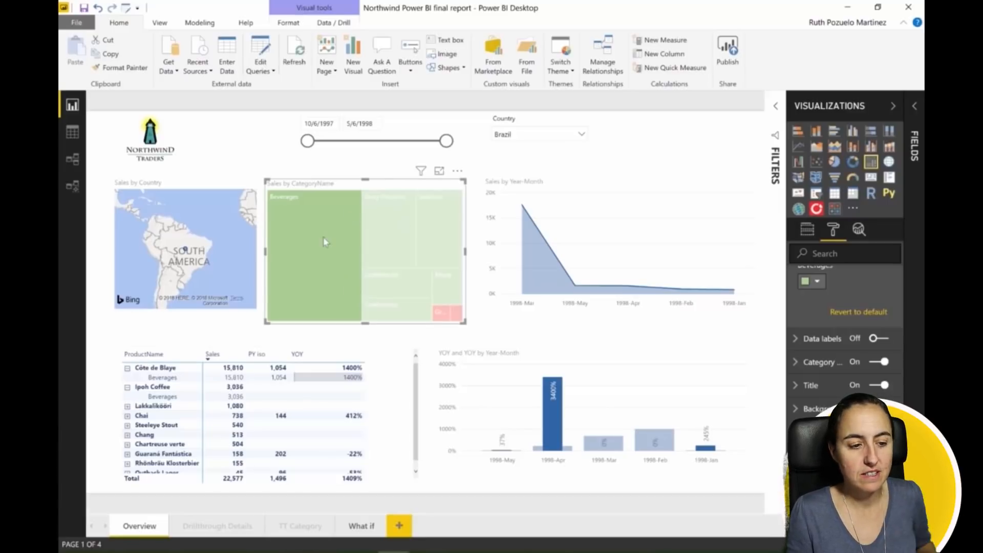
# - Switch the treemap's data labels on, then test and clear a Dairy Products cross-filter
pyautogui.click(878, 338)
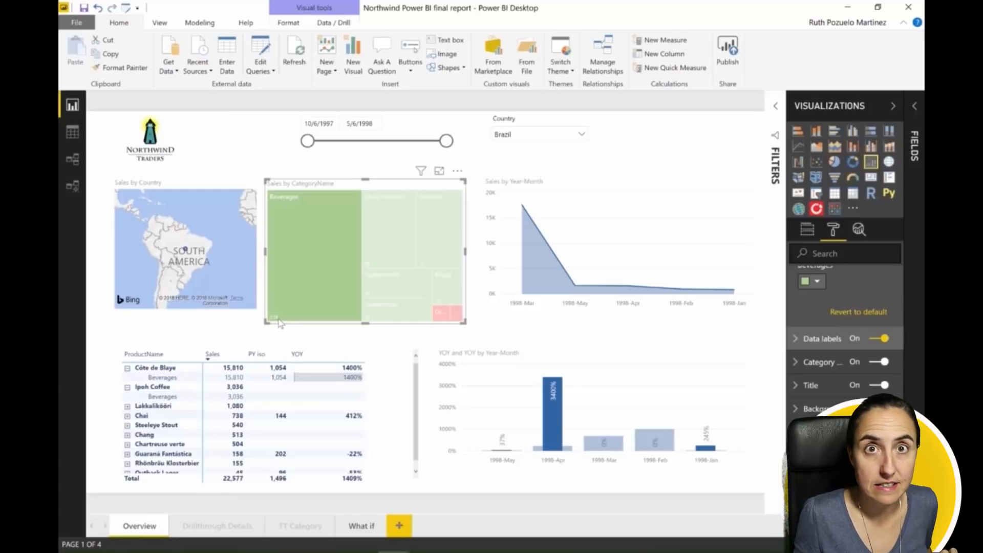
pyautogui.moveTo(298, 316)
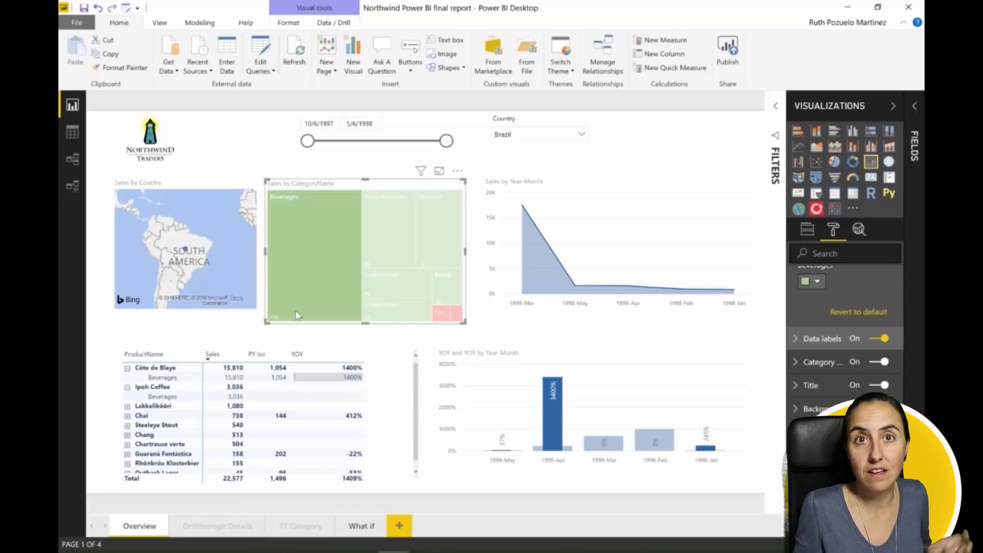
pyautogui.click(385, 236)
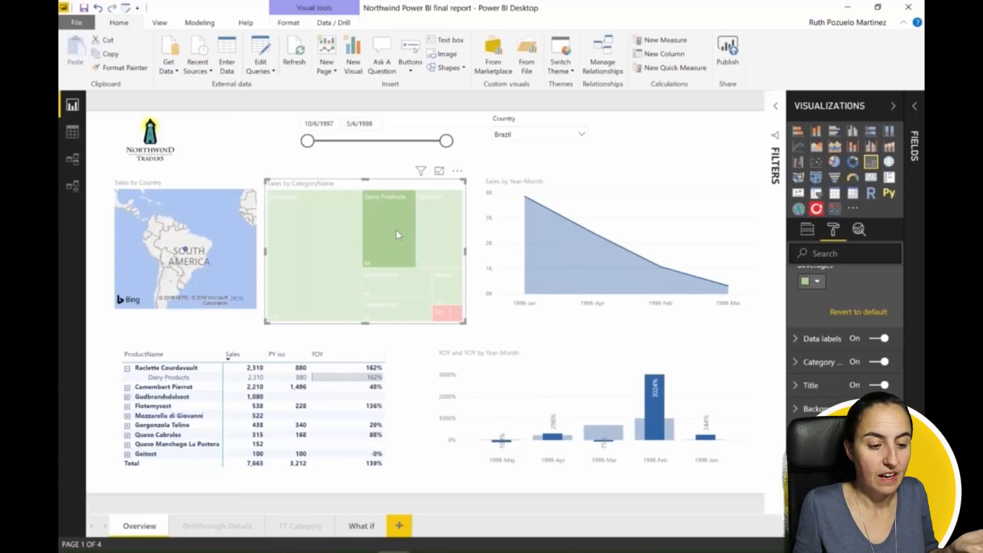
pyautogui.moveTo(379, 251)
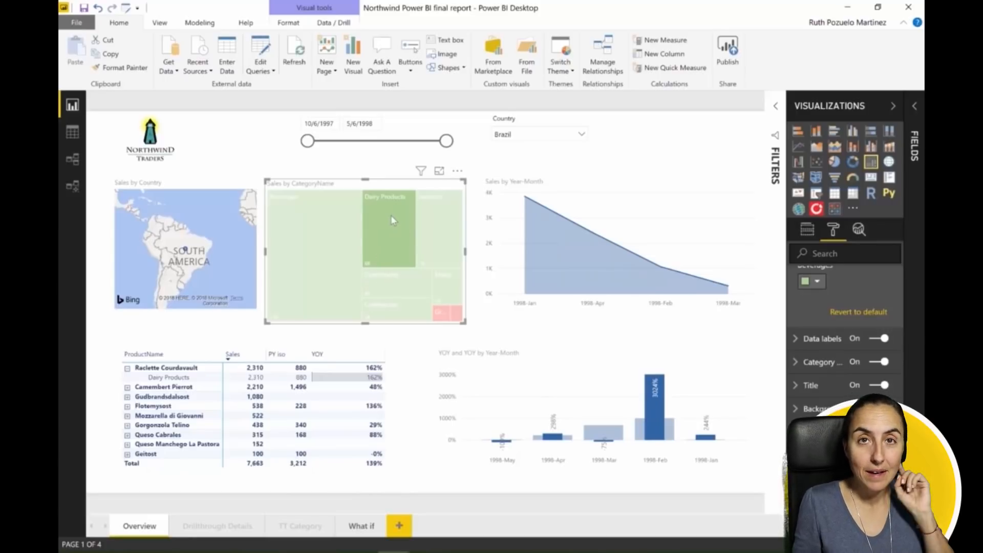
pyautogui.click(392, 251)
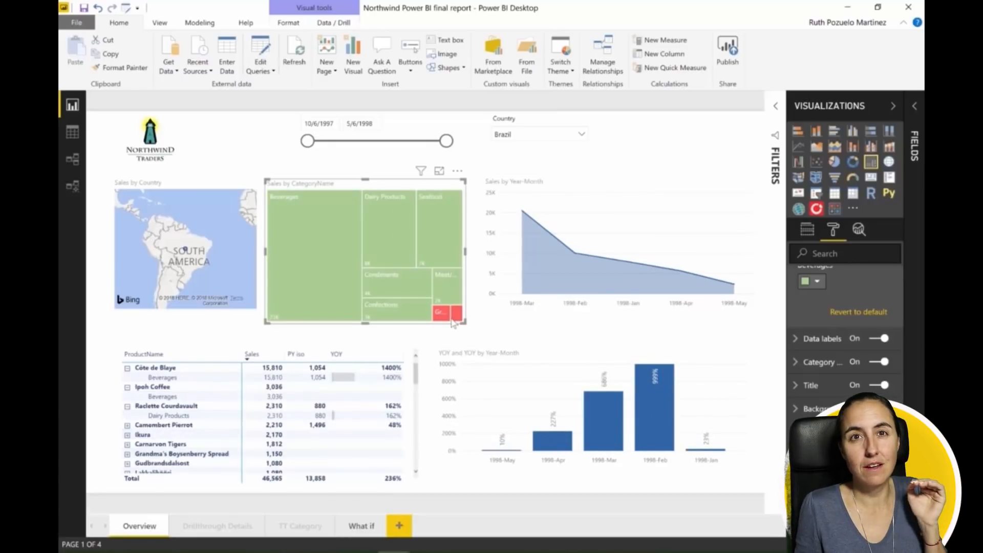
pyautogui.moveTo(455, 320)
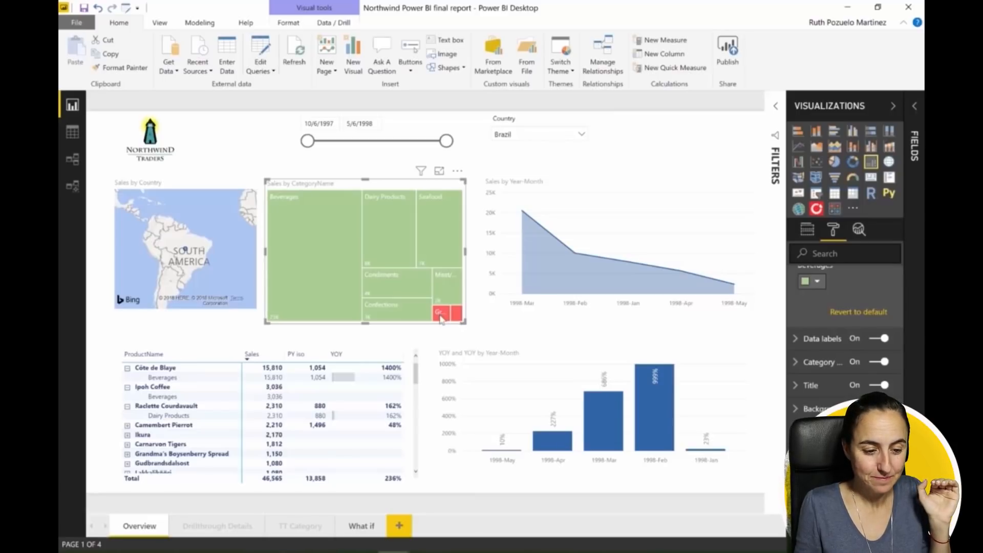
pyautogui.moveTo(446, 314)
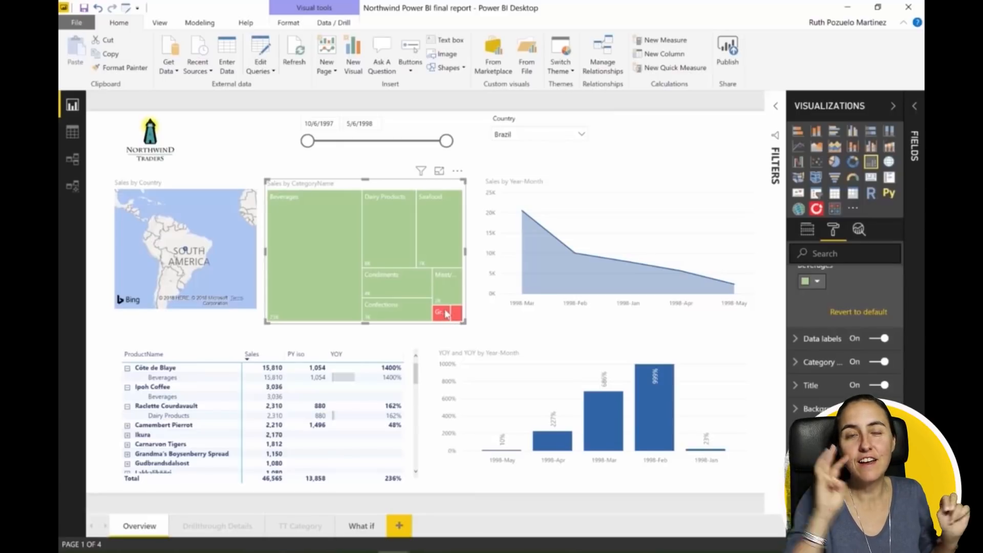